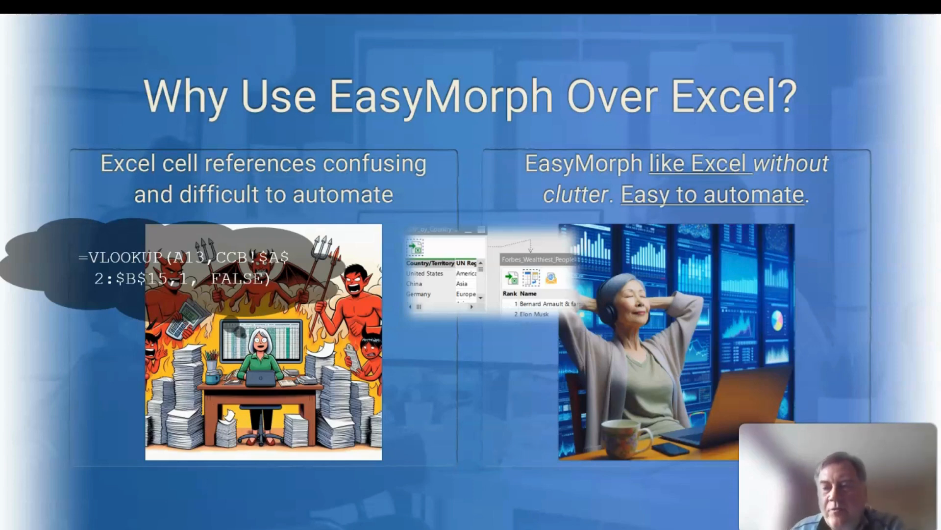
Step: Dismiss the introductory slide to reveal the empty EasyMorph project
left_click(212, 303)
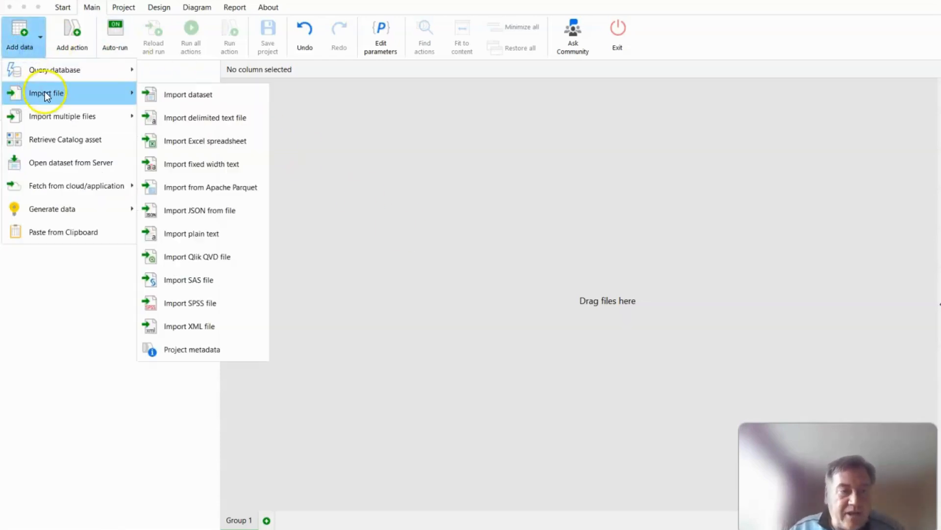
Step: Import the Forbes wealthiest people 2023 and GDP by country 2023 Excel spreadsheets as tables
left_click(205, 141)
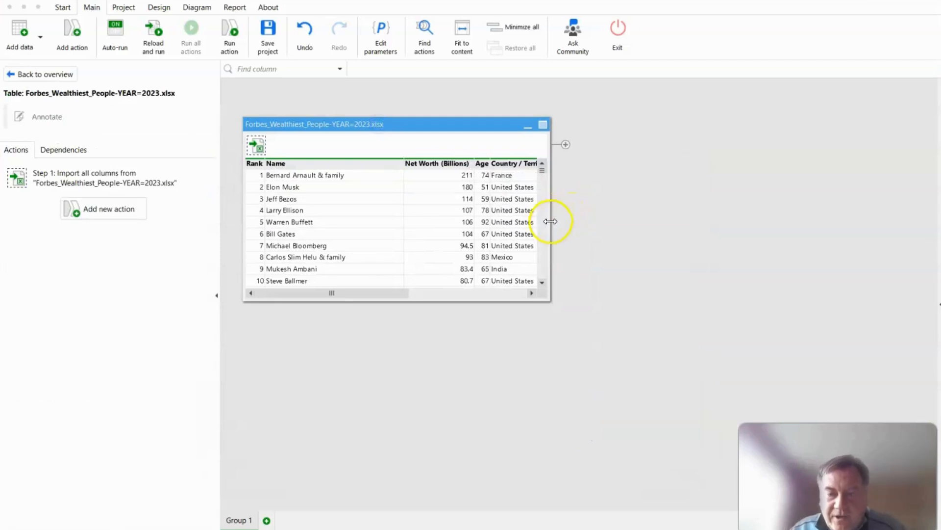
left_click(19, 36)
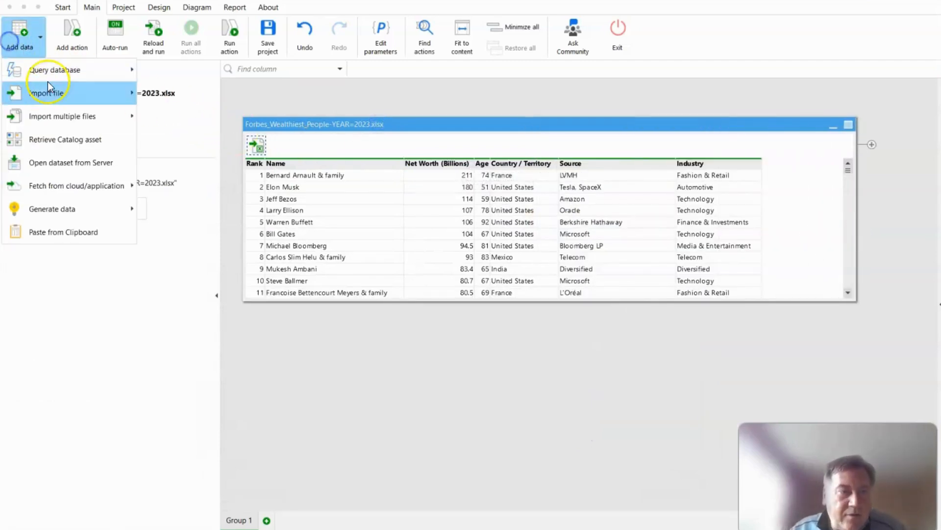
left_click(45, 92)
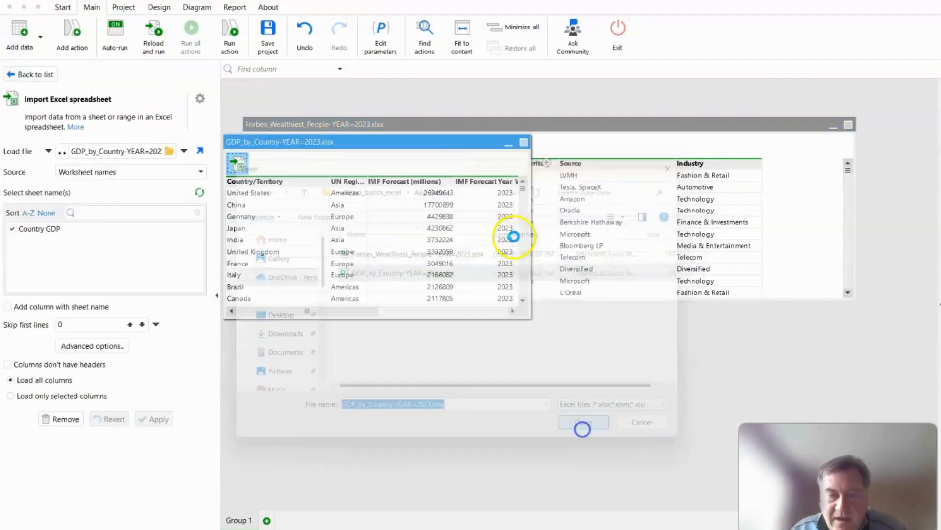
left_click(582, 422)
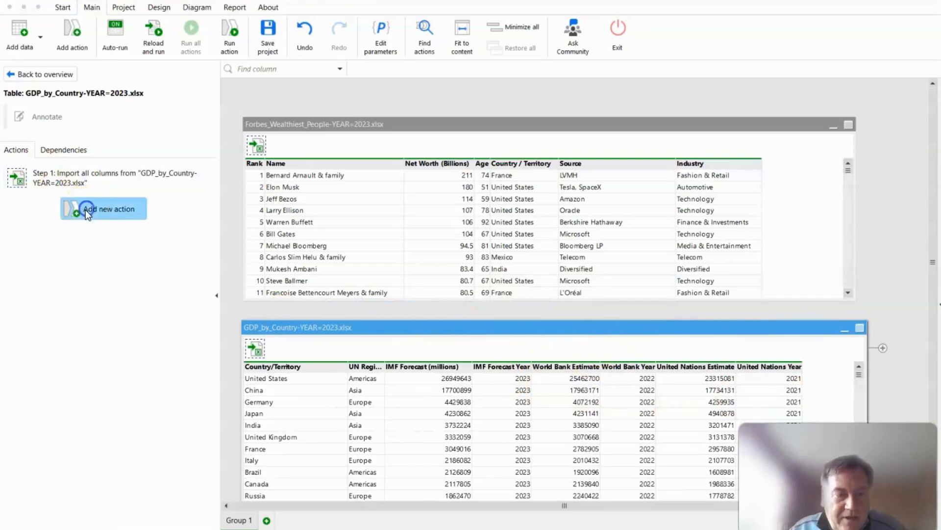
Step: Add a GDP $ column to the GDP table as IMF Forecast (millions) × 1,000,000
left_click(109, 209)
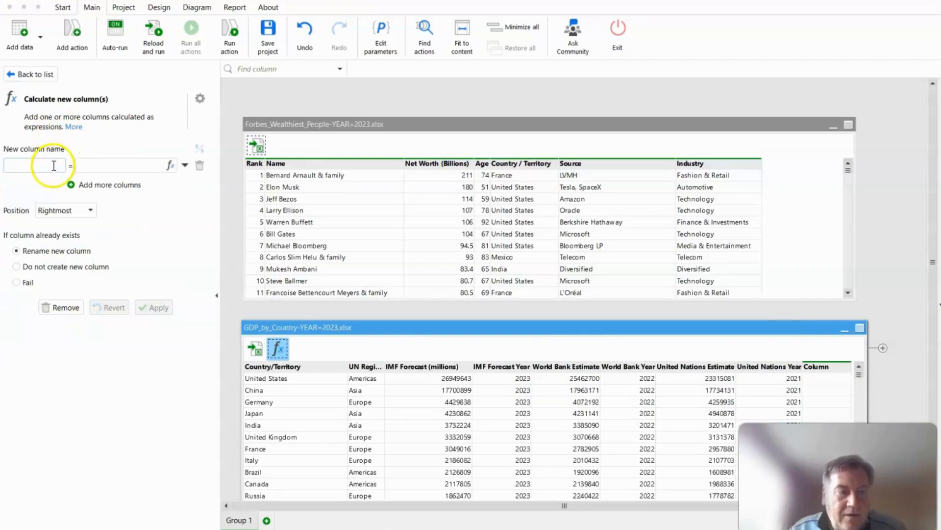
type("GDP")
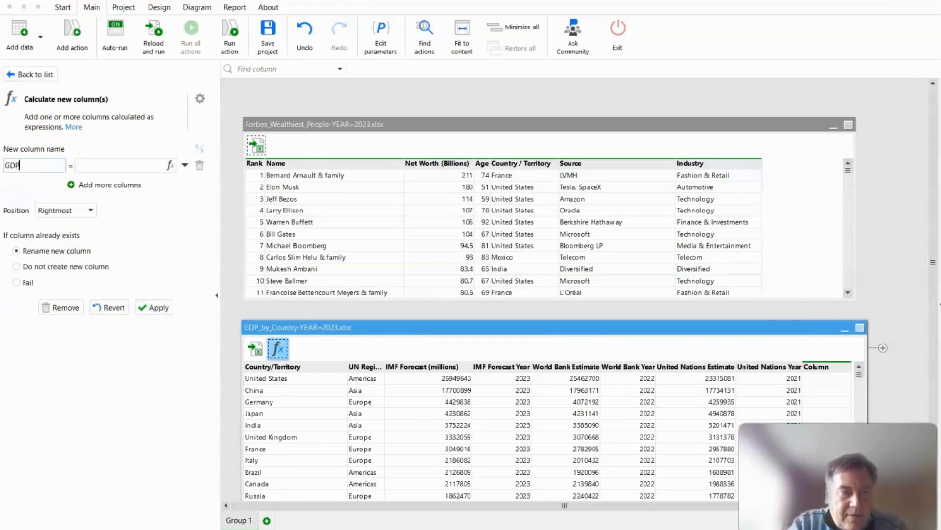
left_click(170, 166)
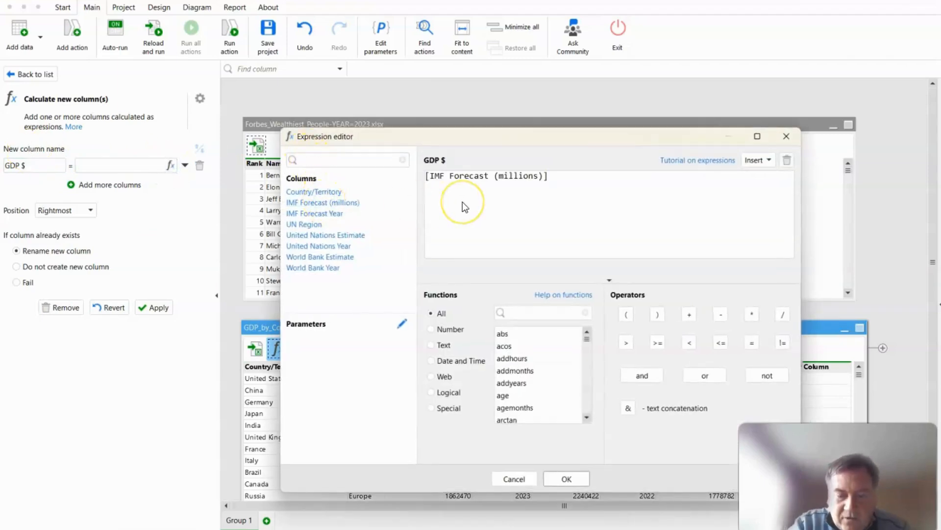
type("* 1000000")
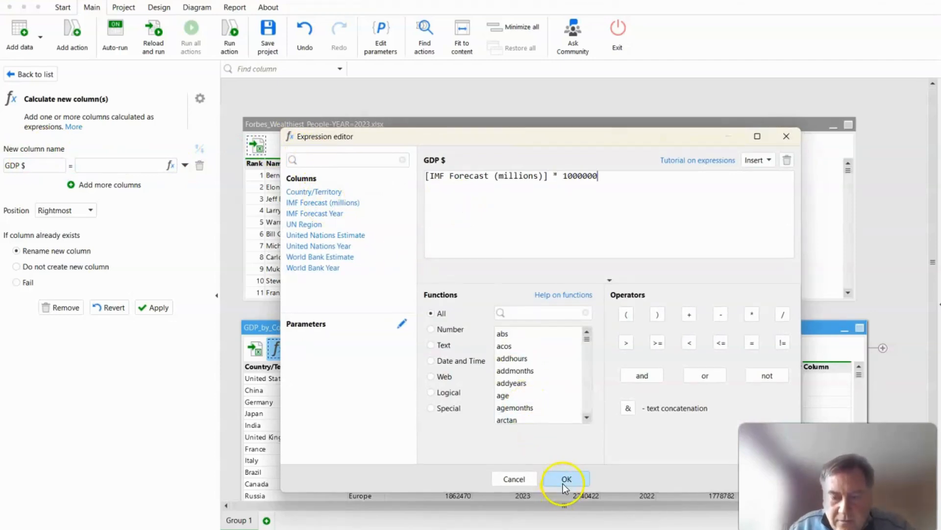
left_click(565, 478)
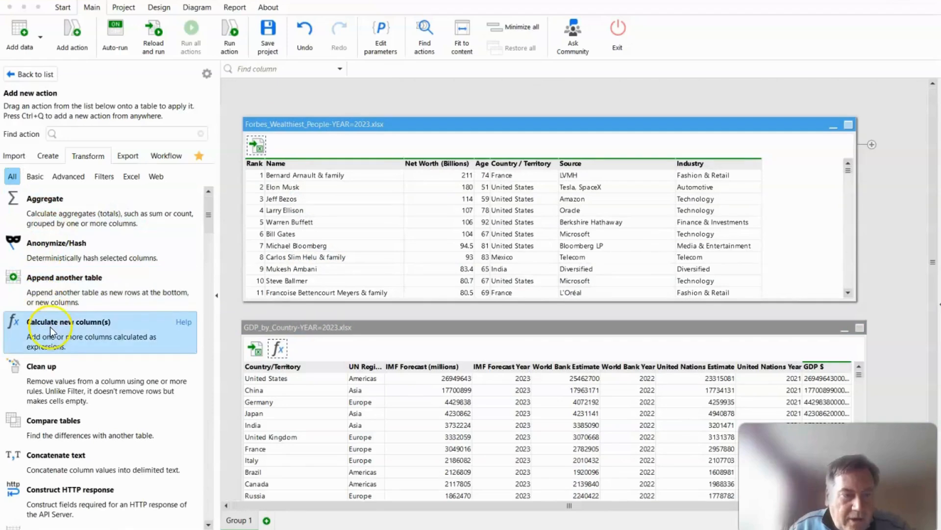
Step: Add an NW $ column to the Forbes table as Net Worth (Billions) × 1,000,000,000
left_click(72, 321)
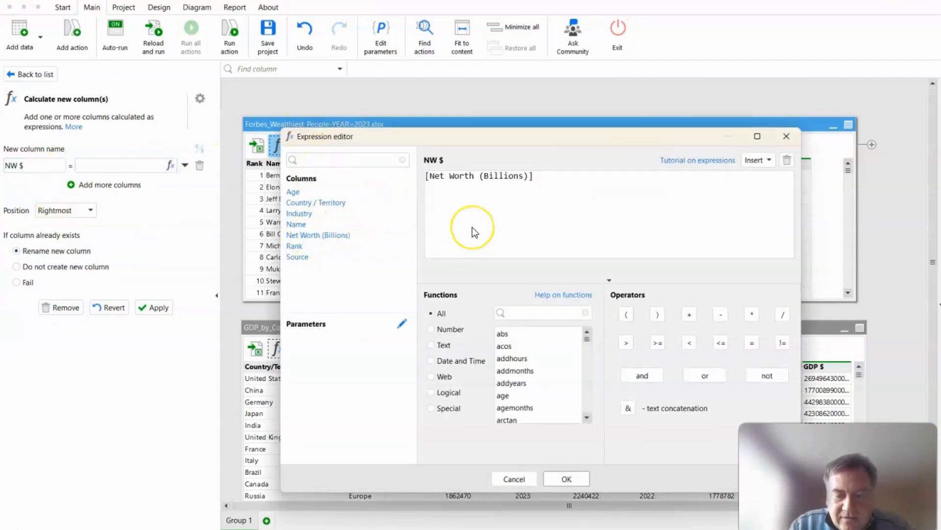
type("* 1000000000")
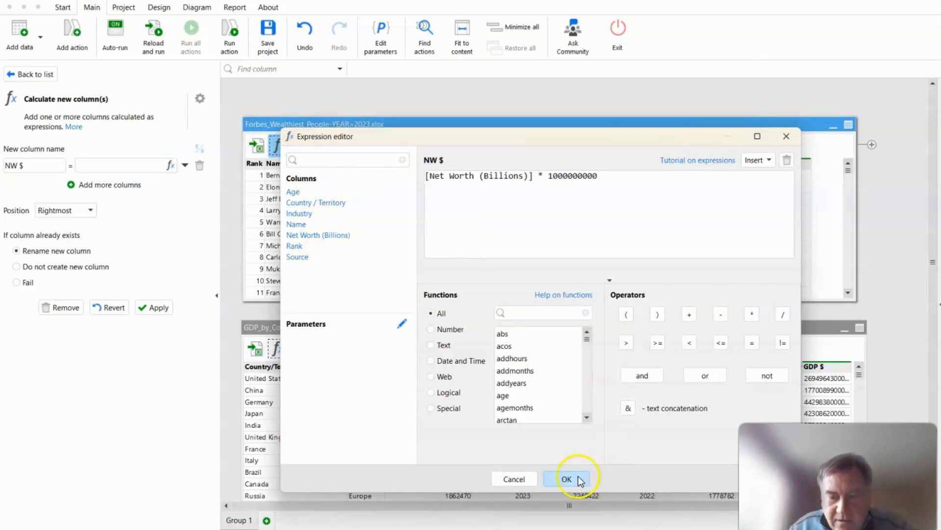
left_click(566, 479)
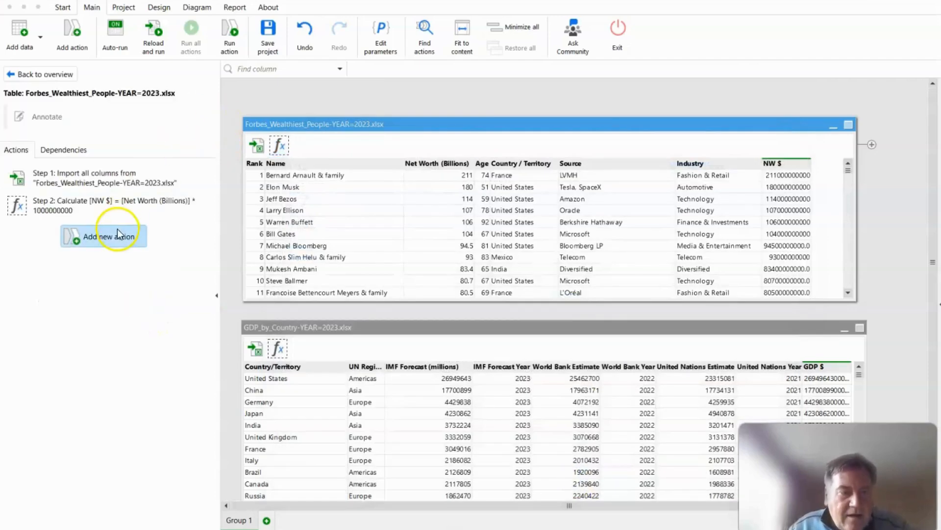
mouse_move(873, 144)
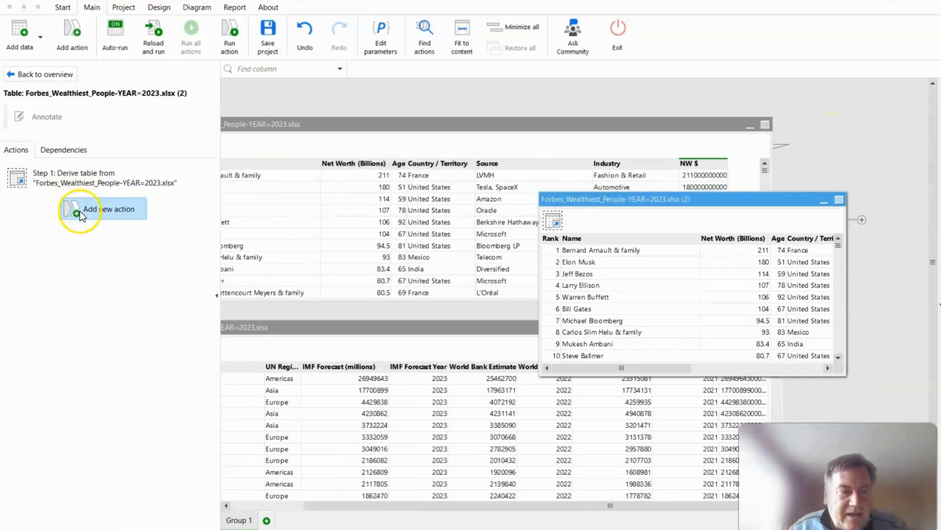
Step: Aggregate the derived Forbes table to sum NW $ per Country / Territory, adding a merge step
left_click(108, 208)
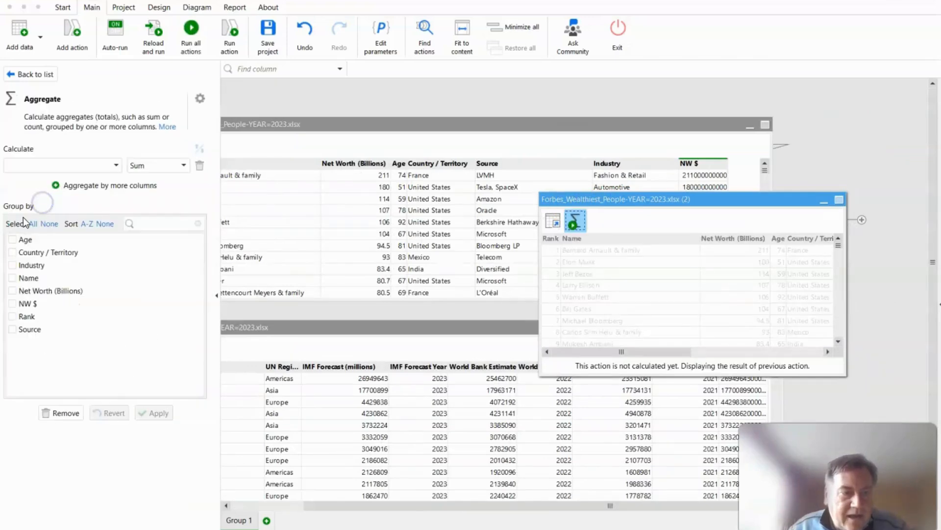
left_click(62, 165)
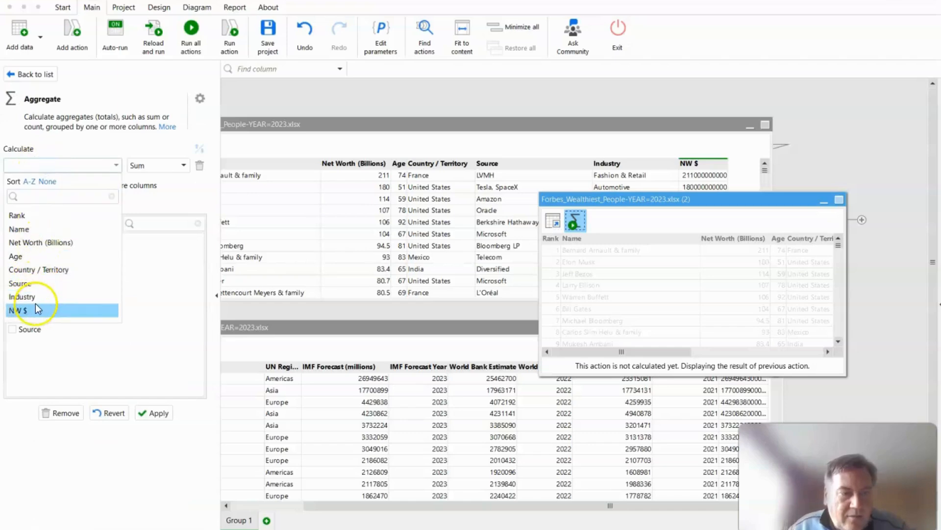
left_click(154, 412)
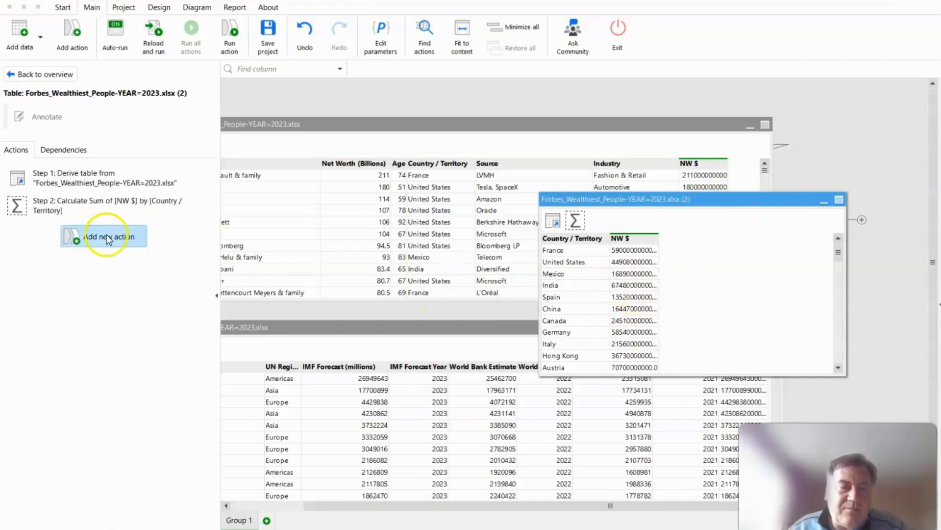
left_click(103, 236)
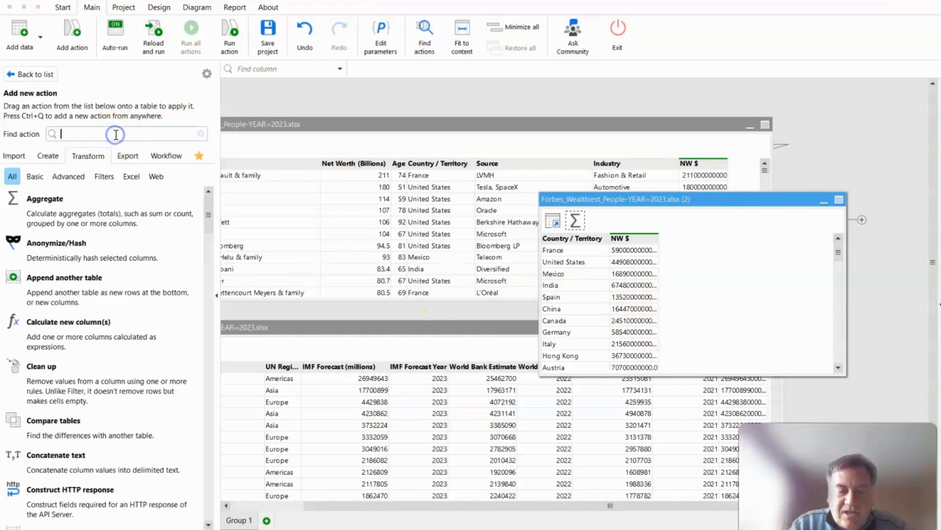
type("merge")
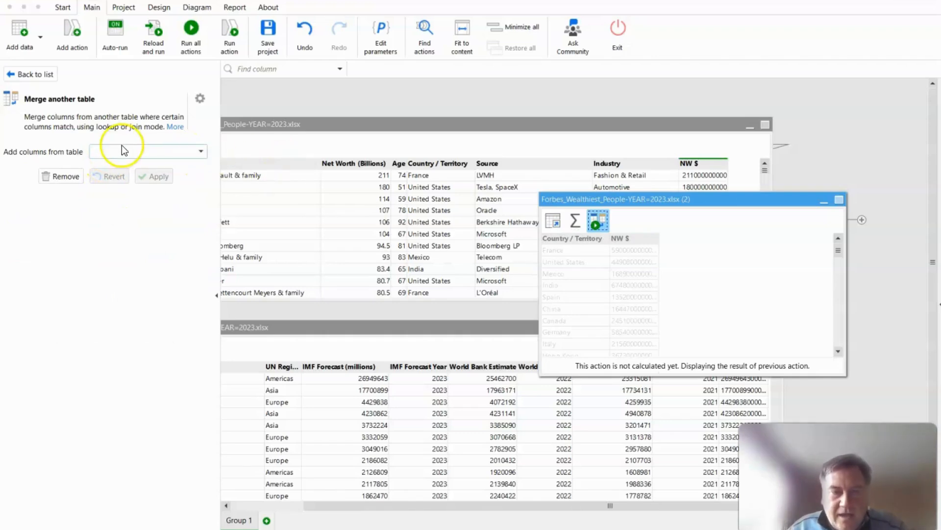
Step: Look up GDP $ from the GDP table, matched on Country / Territory
left_click(147, 150)
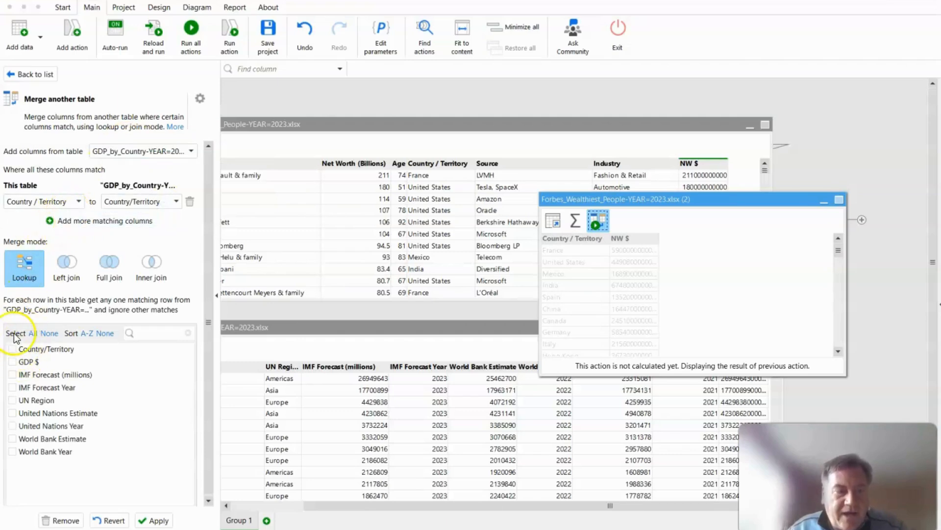
left_click(11, 361)
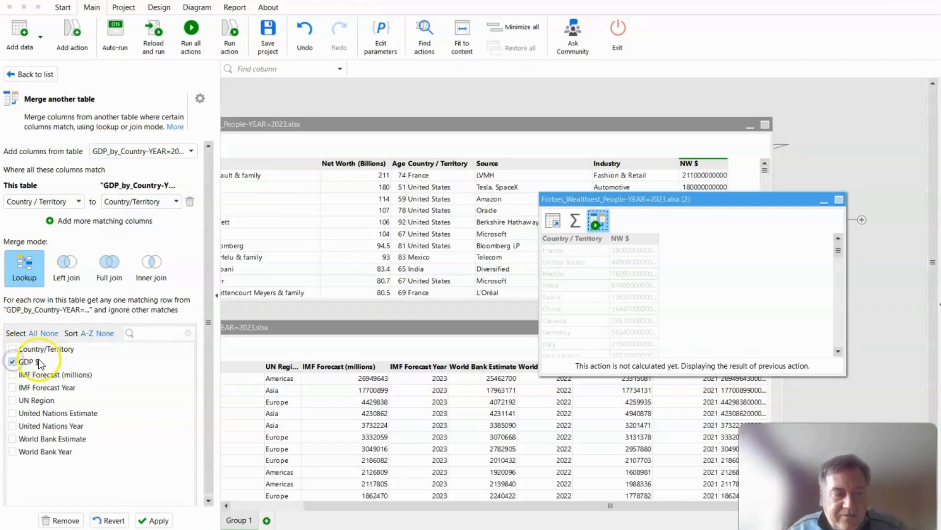
left_click(157, 520)
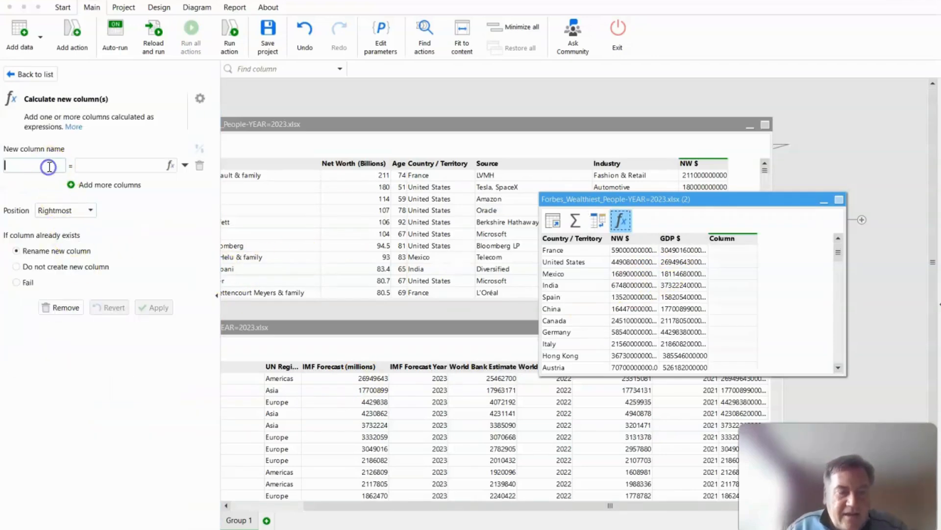
Step: Add an NW % GDP column as [NW $] / [GDP $], formatted as 100.00%
type("NW % GD")
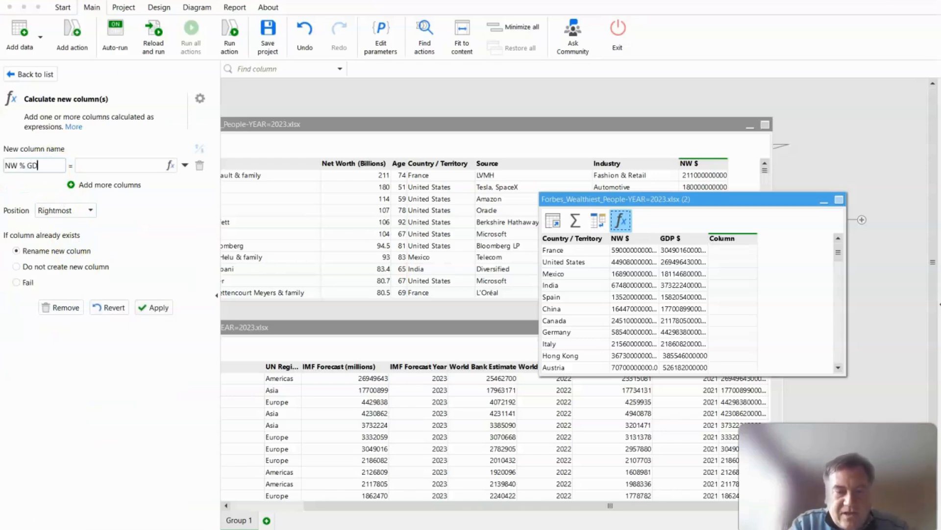
left_click(171, 165)
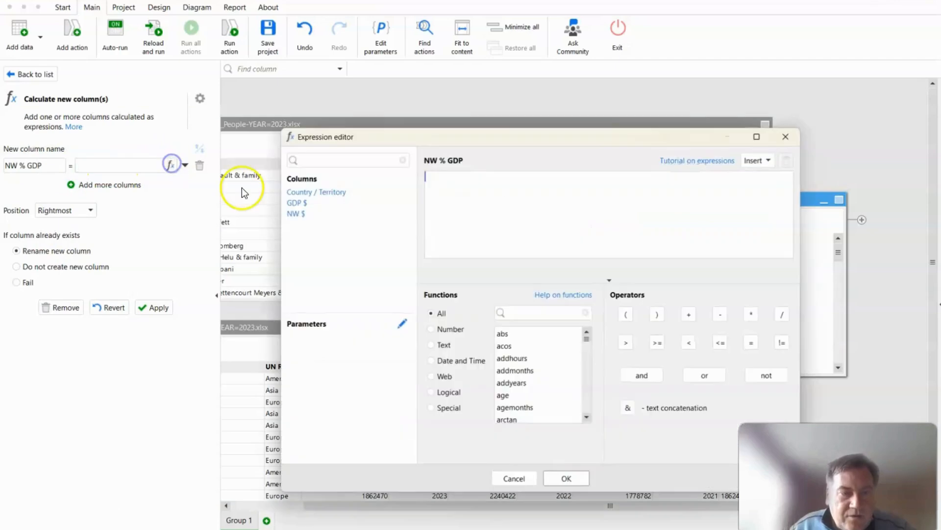
left_click(295, 213)
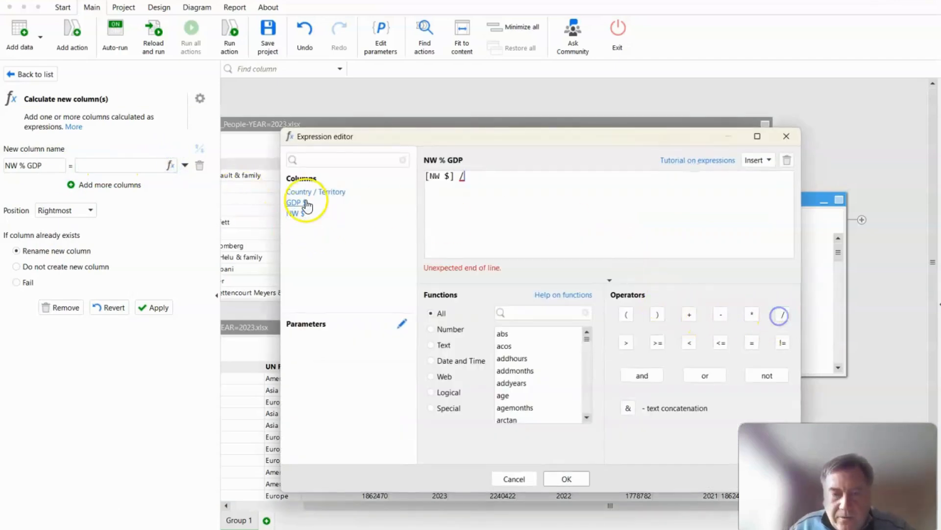
left_click(154, 307)
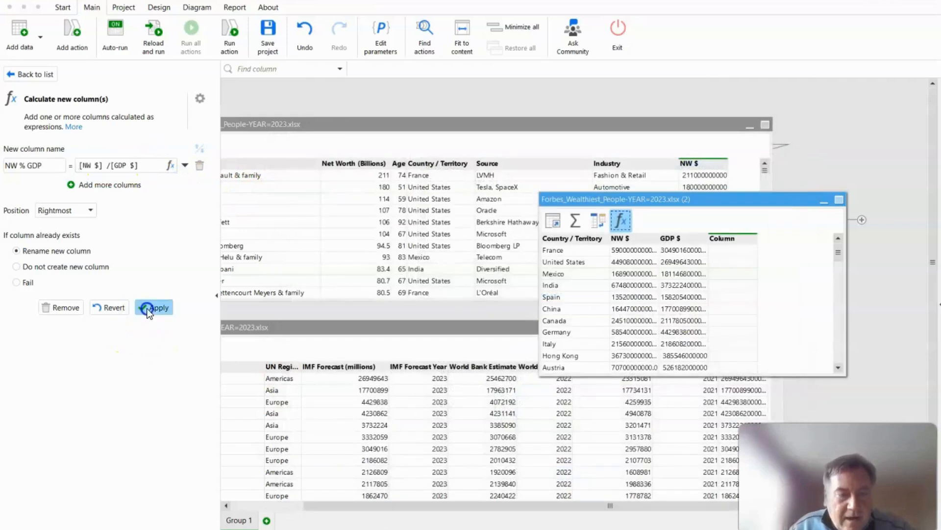
left_click(158, 307)
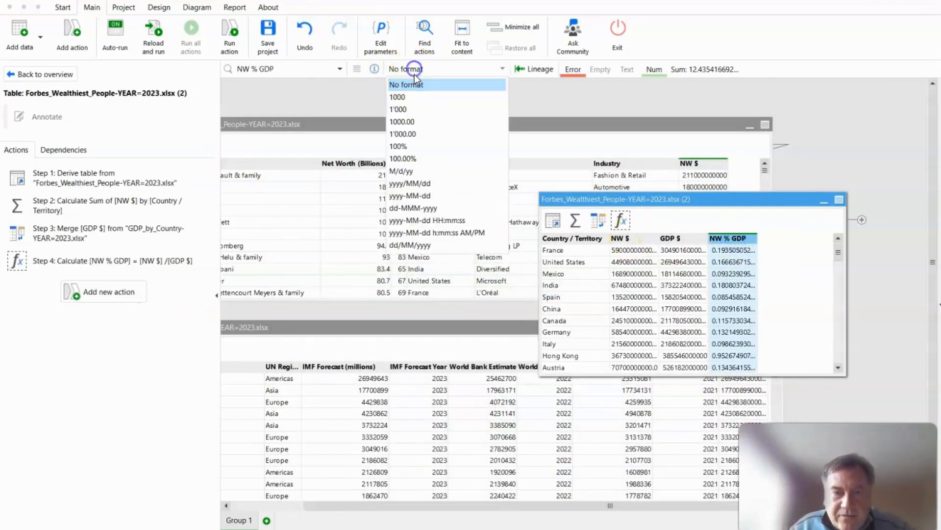
left_click(403, 158)
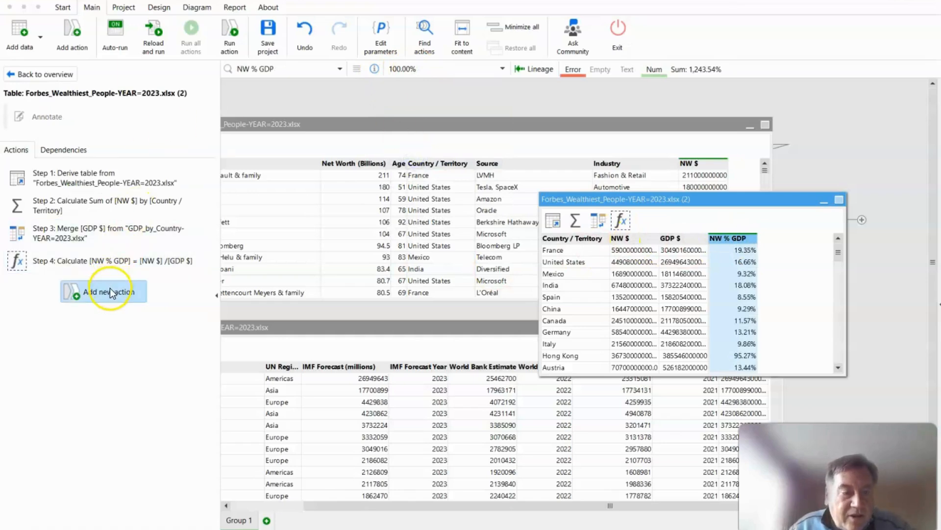
left_click(104, 291)
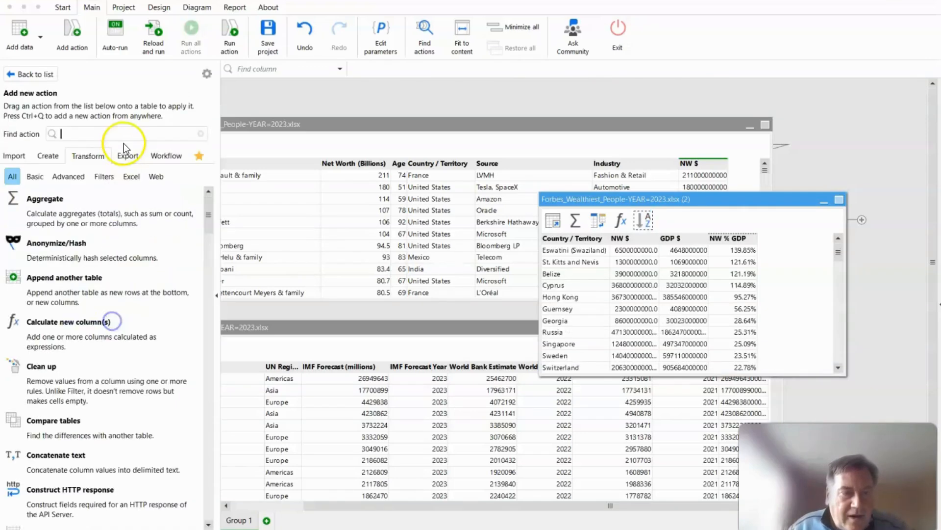
Step: Enumerate the rows and keep only rows with RowNo of 10 or less
type("enum")
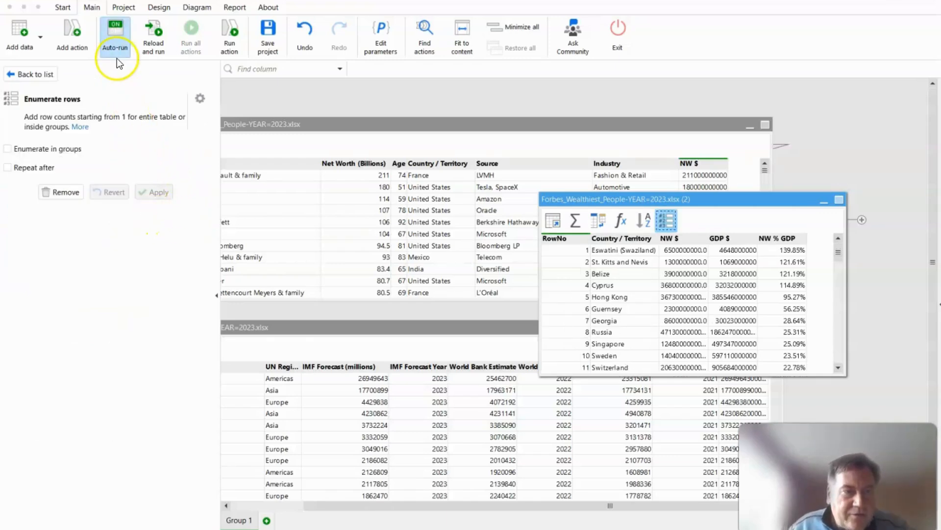
left_click(71, 36)
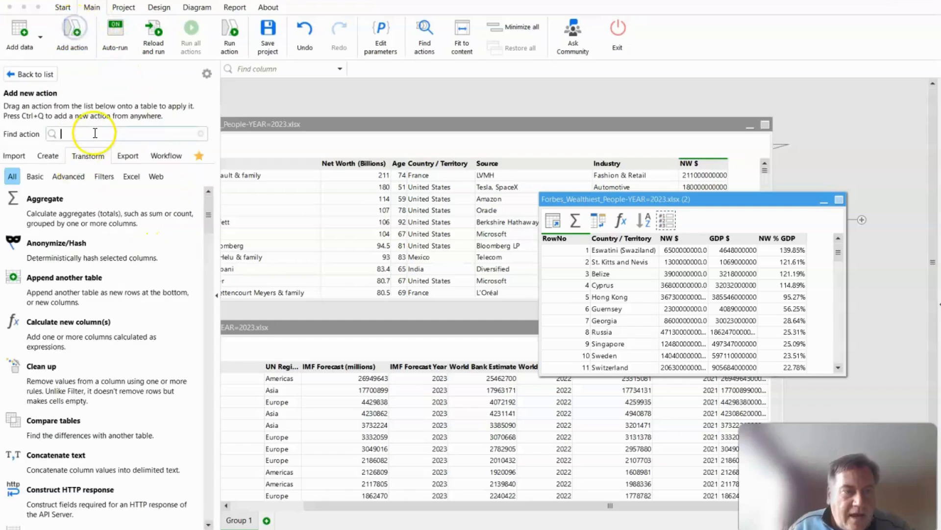
type("filter")
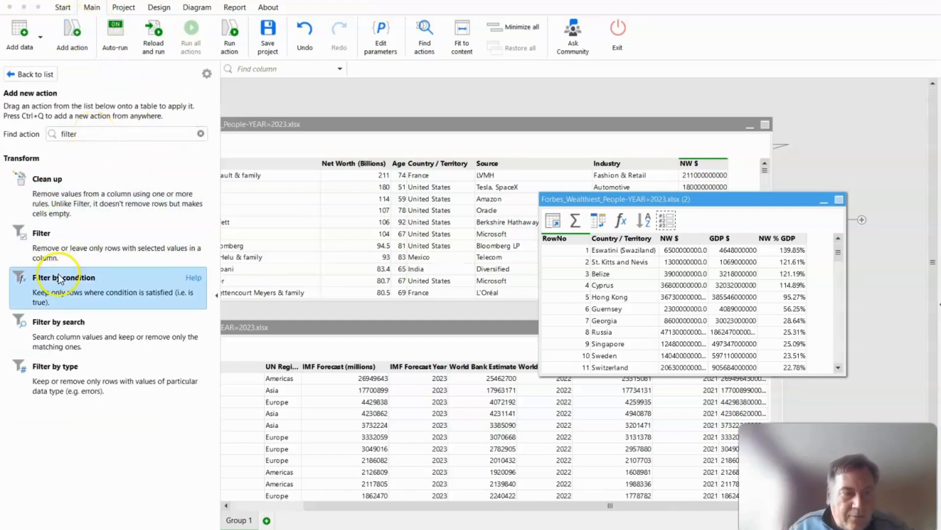
left_click(64, 277)
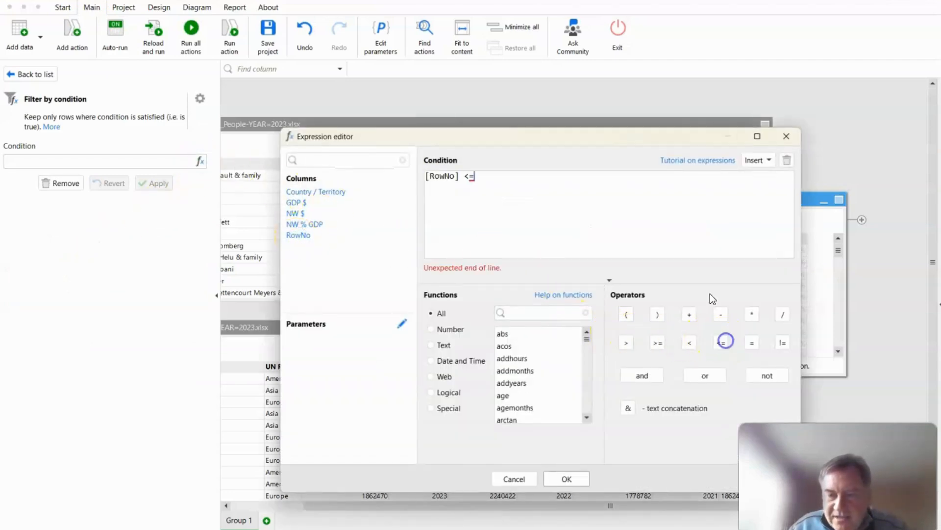
type("10")
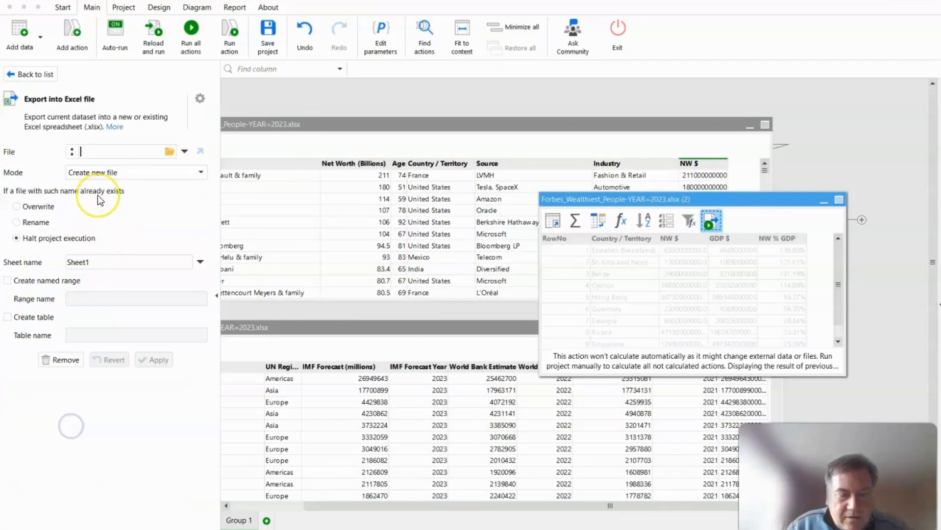
Step: Export the top 10 table to a new Excel file named Output
type("Output")
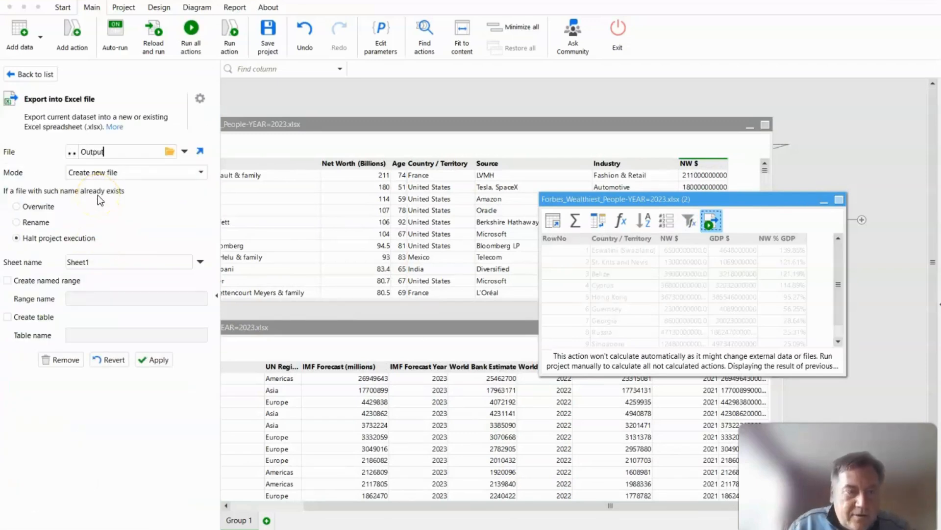
left_click(230, 33)
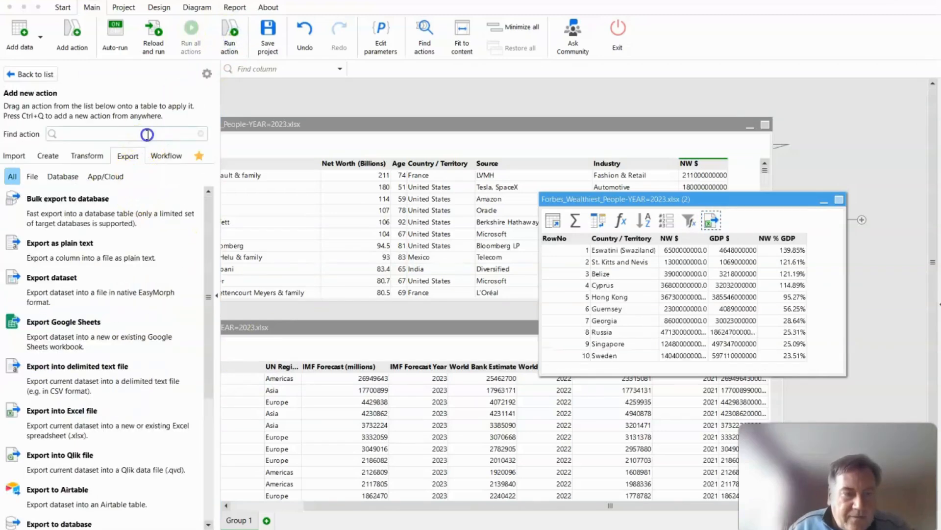
type("em")
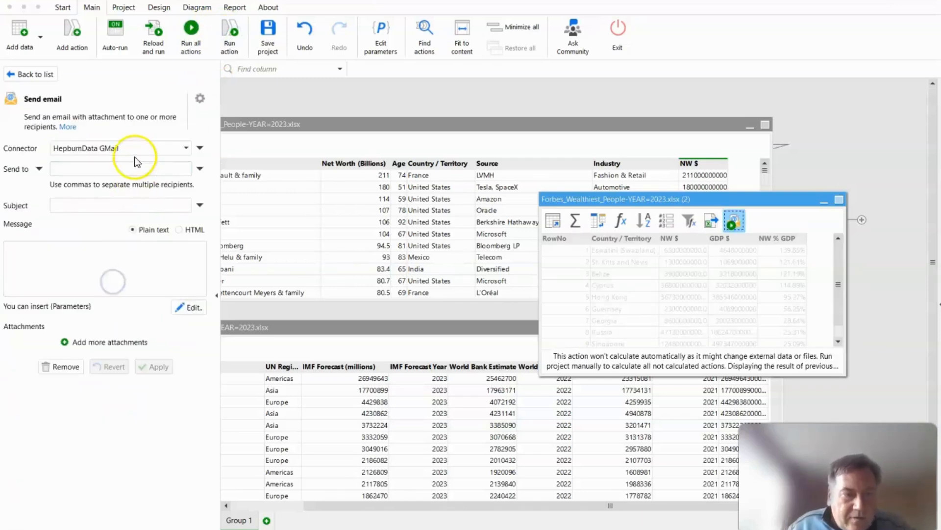
type("cust@cust.com")
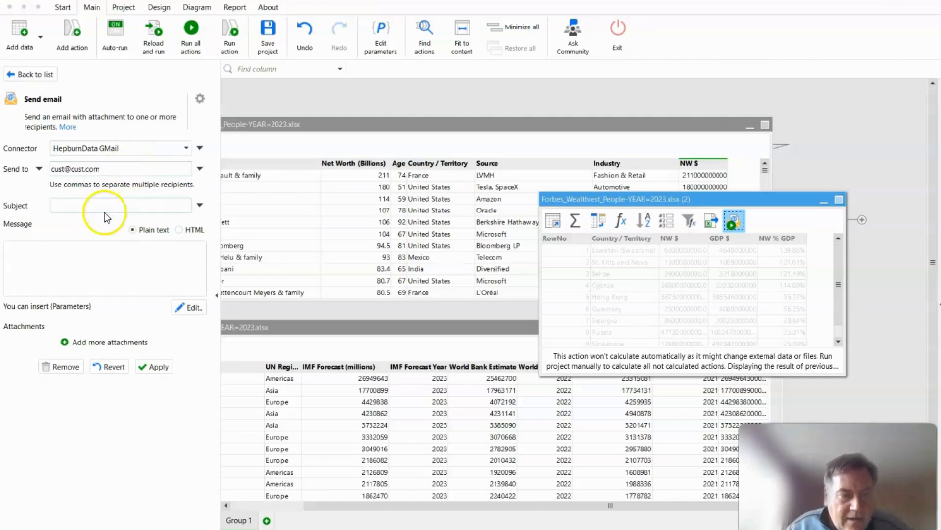
type("Top 10 Billionaires as Share of GDP")
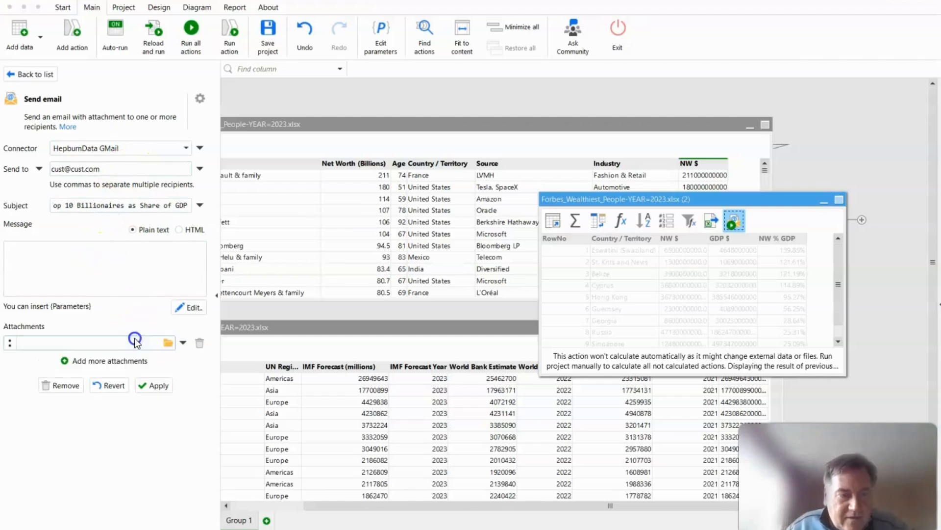
left_click(167, 343)
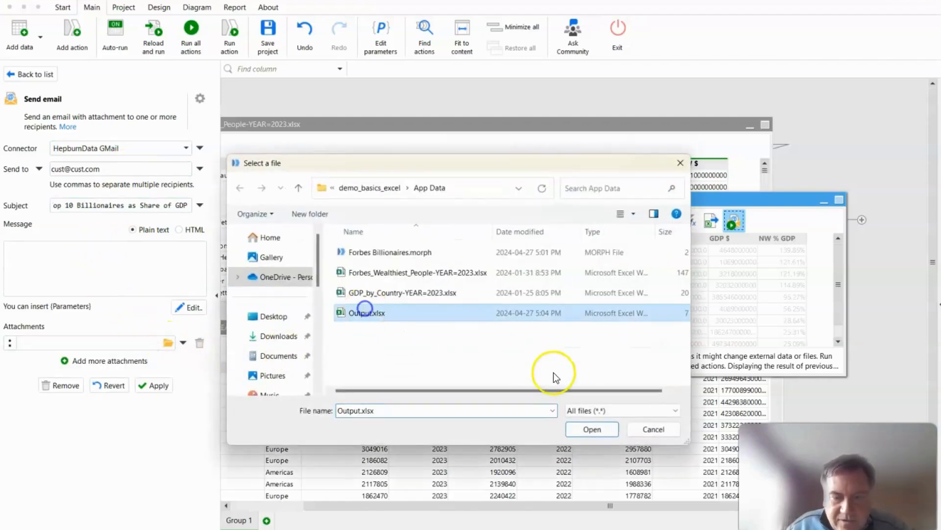